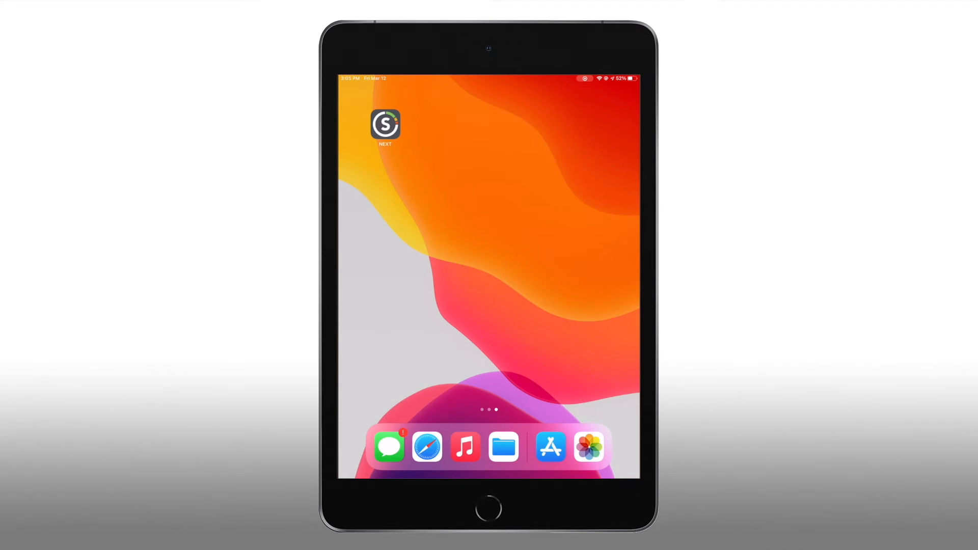
Launch SmartSense Next from the home screen and accept the Bluetooth permission alert.
click(385, 125)
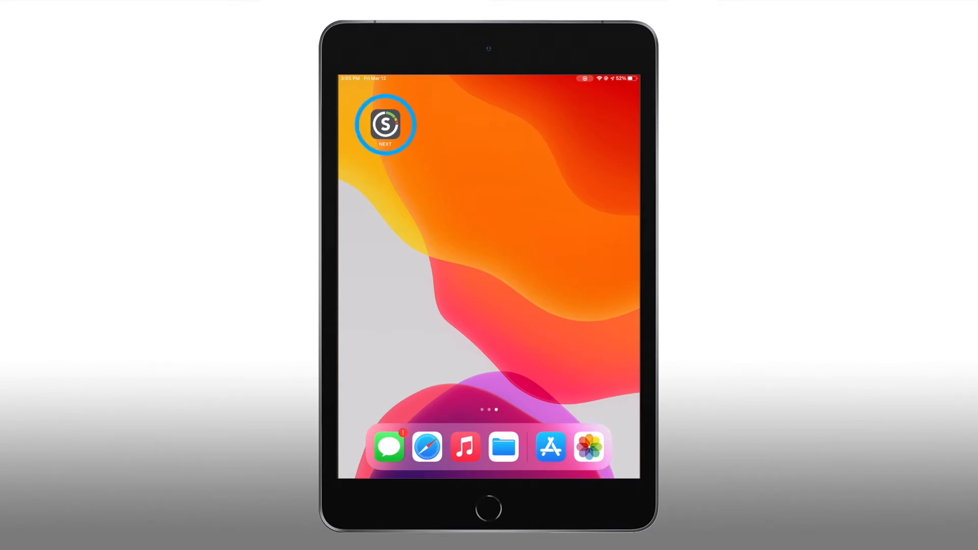
click(385, 124)
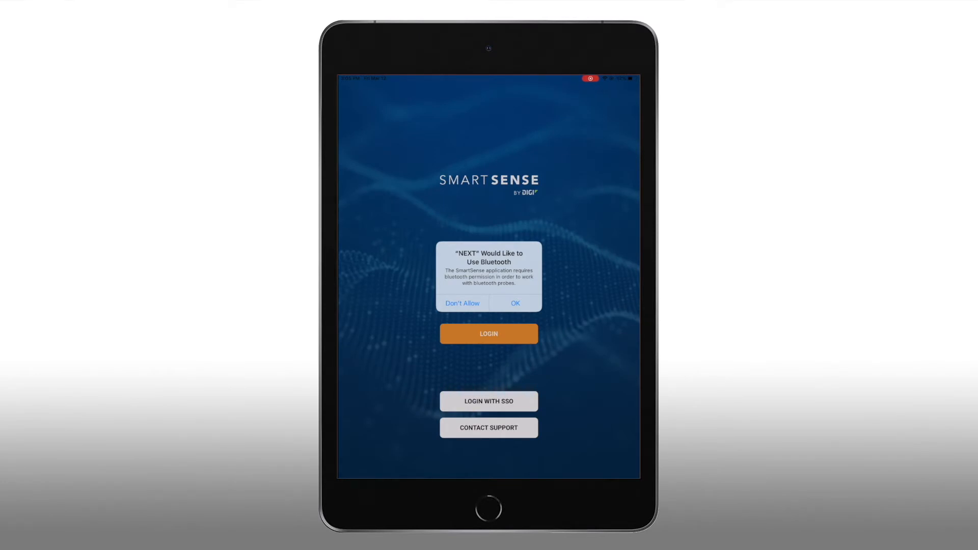
click(514, 303)
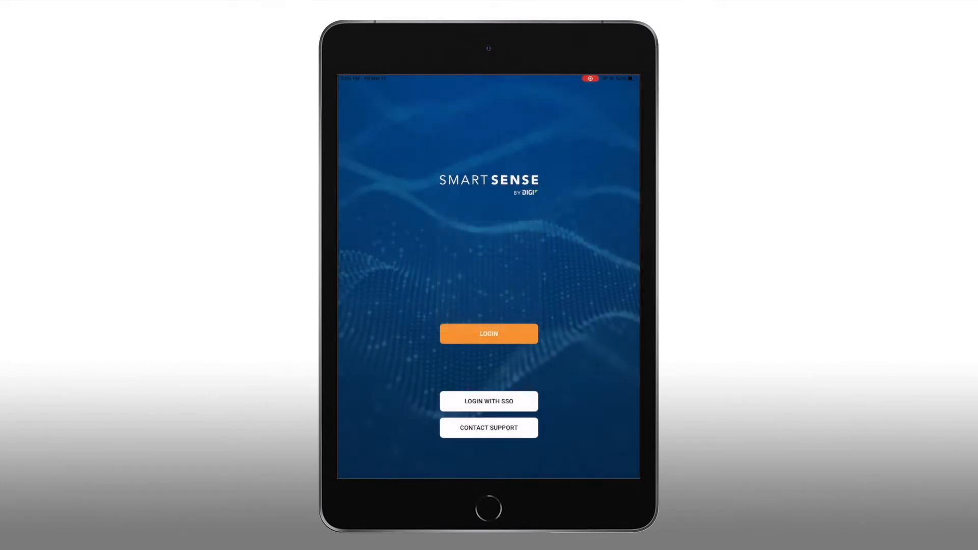
Log in with username and password and choose the Food Service Example site.
click(488, 334)
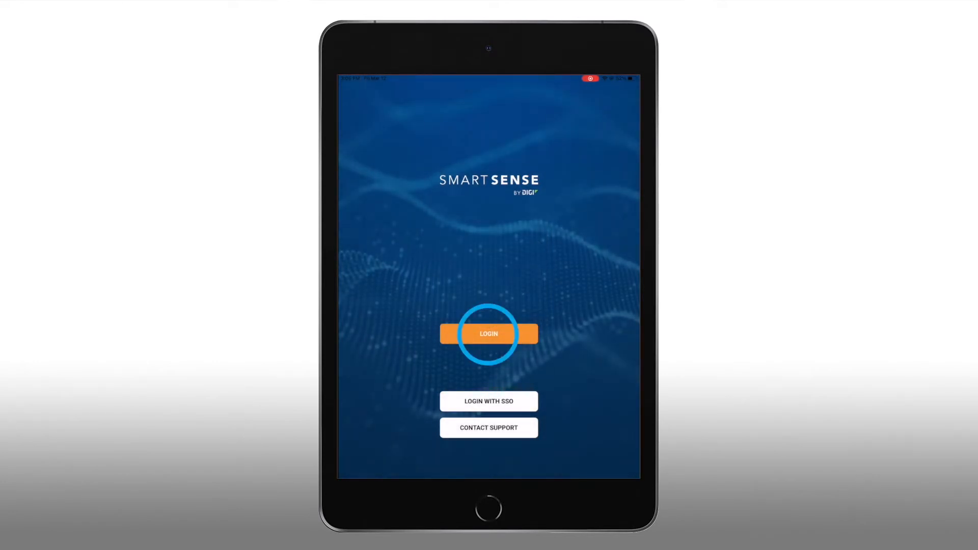
click(488, 334)
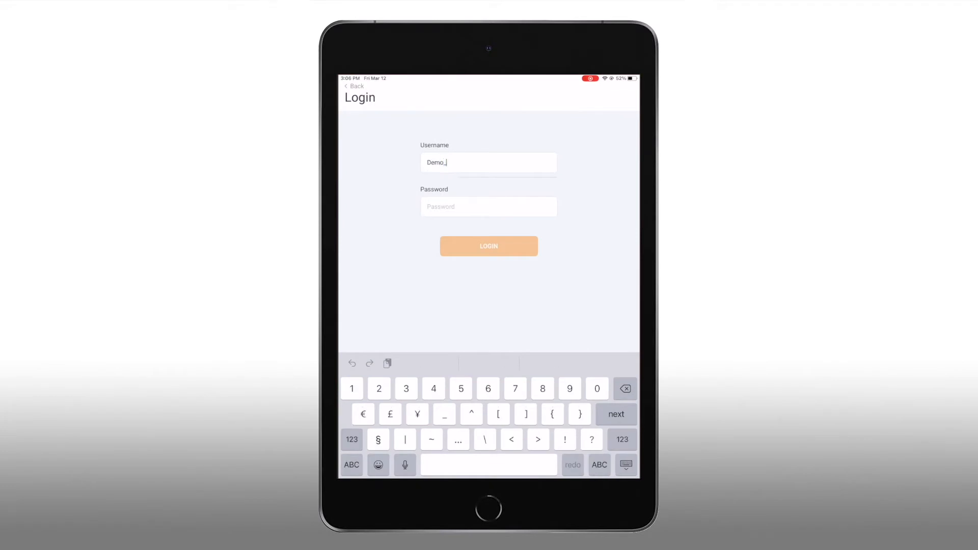
click(488, 245)
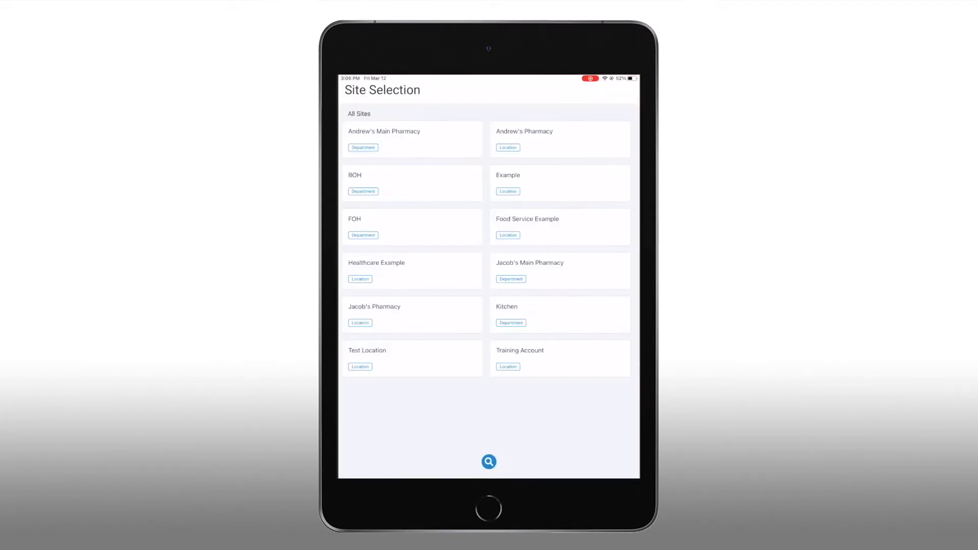
click(513, 227)
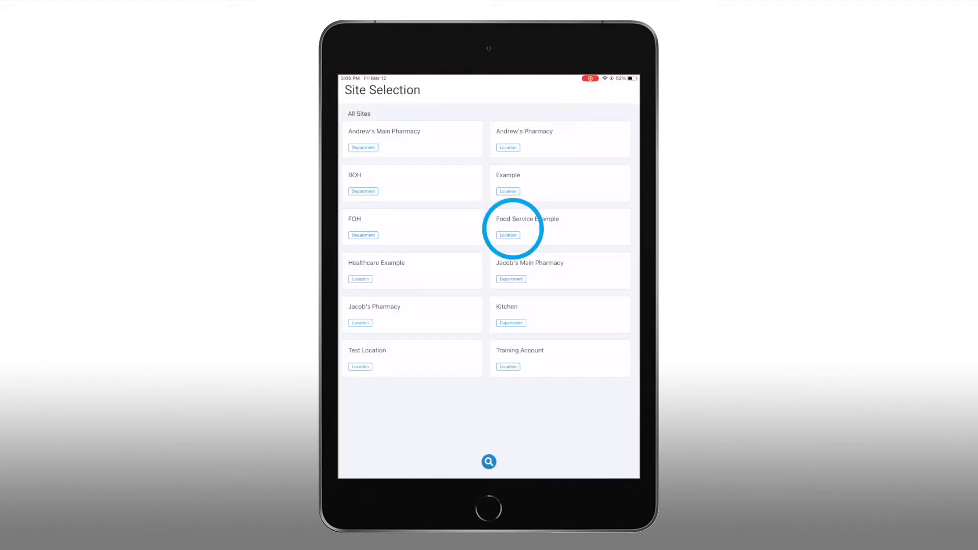
click(526, 226)
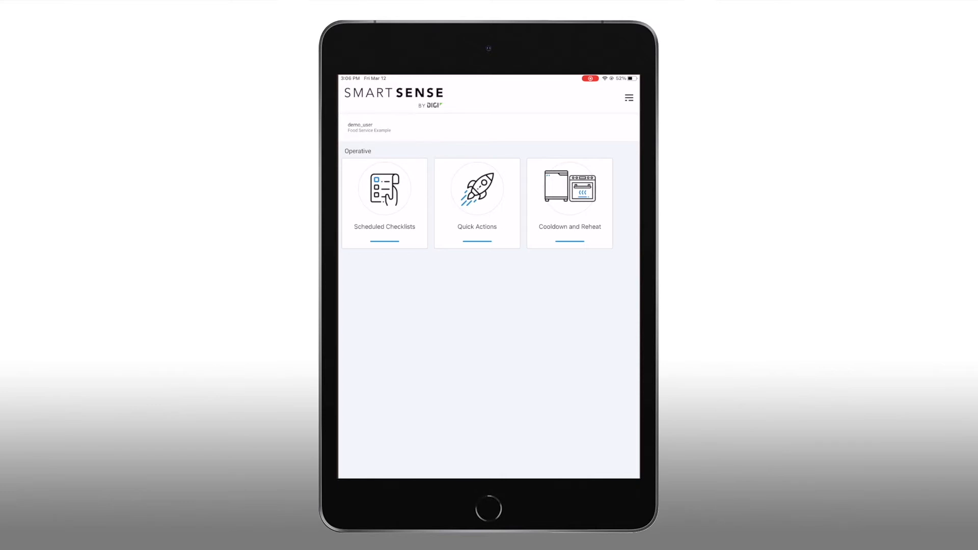
In Scheduled Checklists, start Checklist Example and read Rotisserie Chicken at 167.72°F.
click(384, 203)
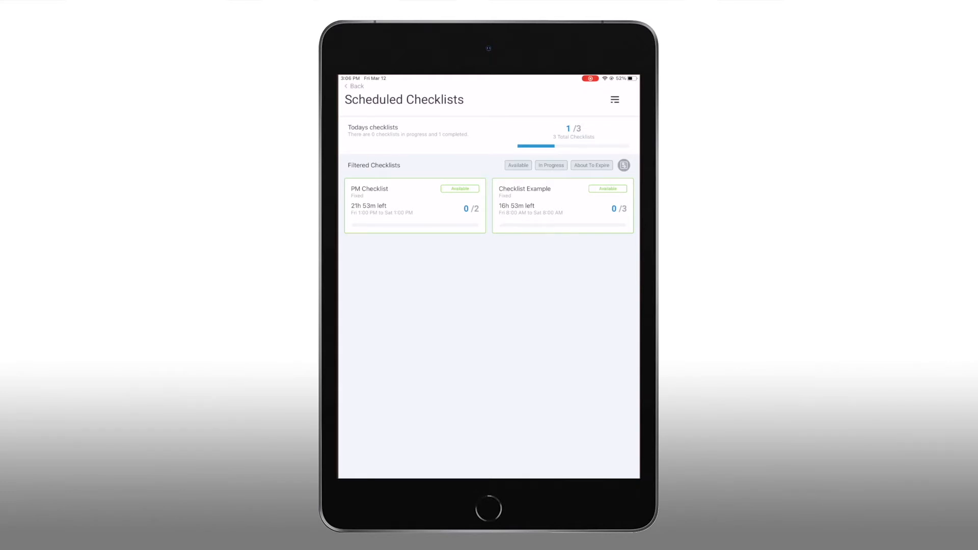
click(562, 206)
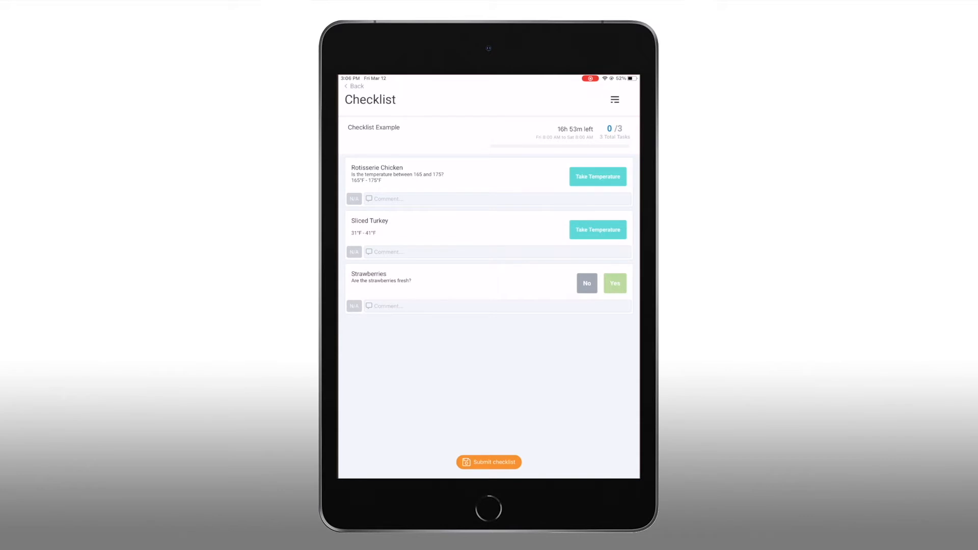
click(597, 176)
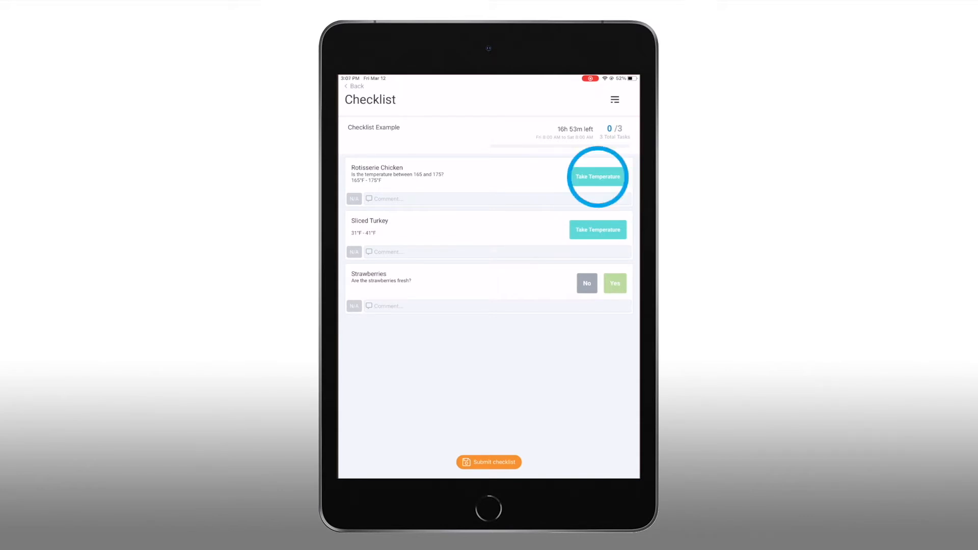
click(597, 176)
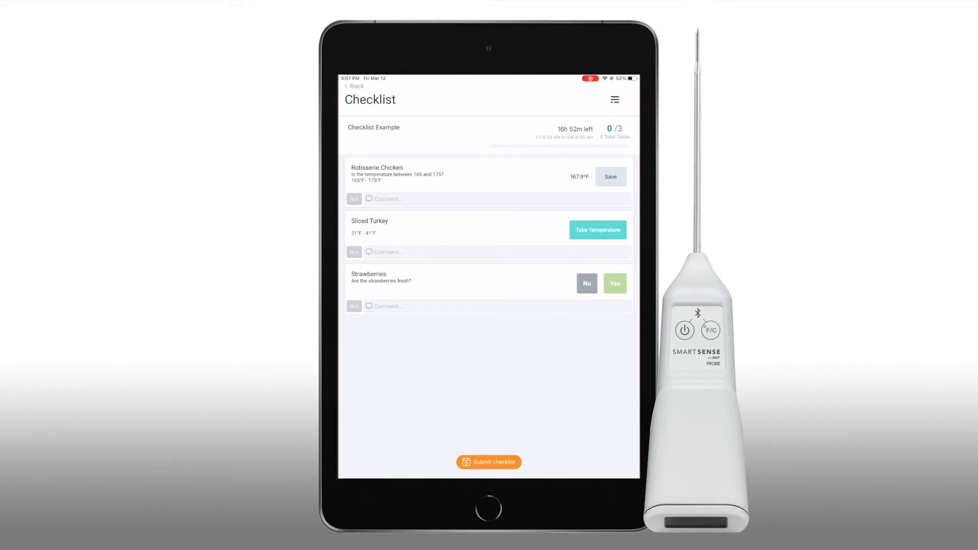
Save the Rotisserie Chicken reading and take the Sliced Turkey temperature (125.6°F).
click(610, 176)
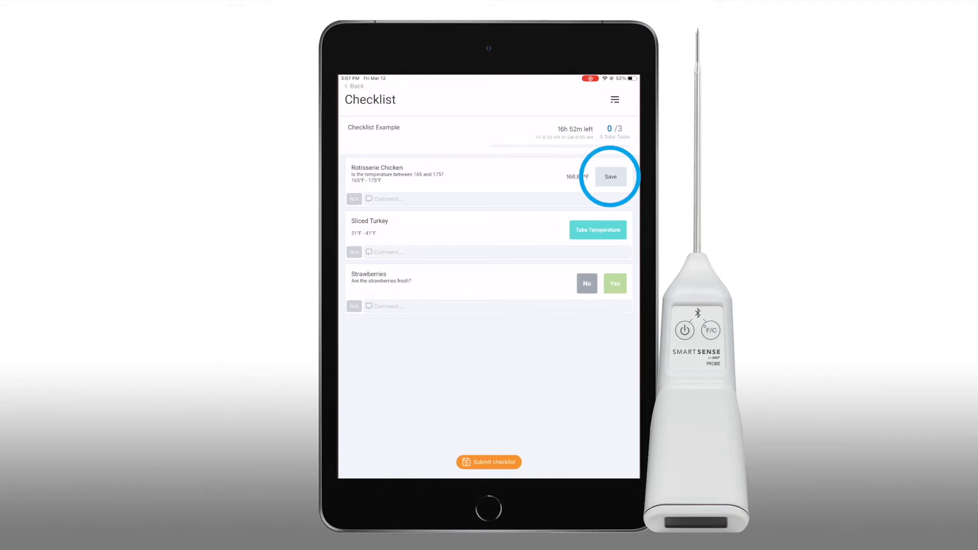
click(610, 177)
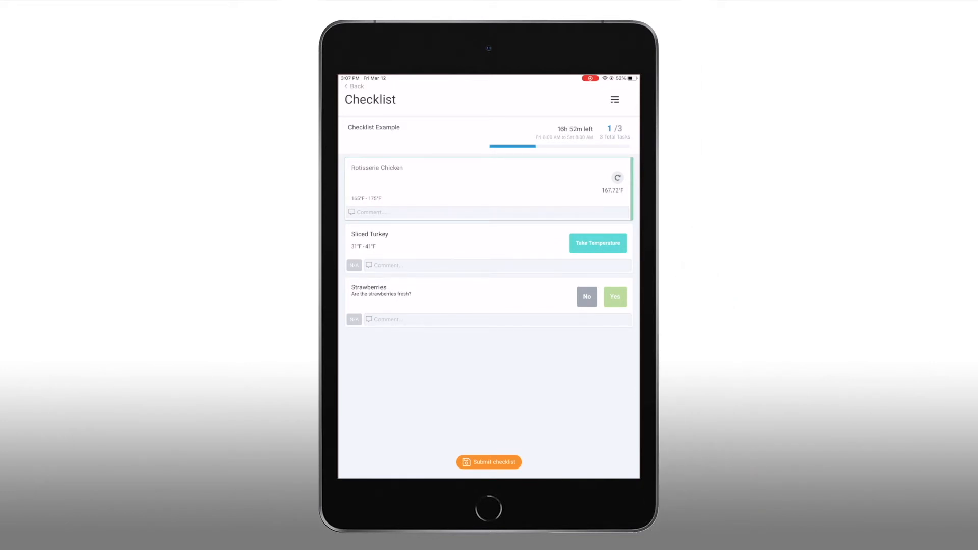
click(597, 242)
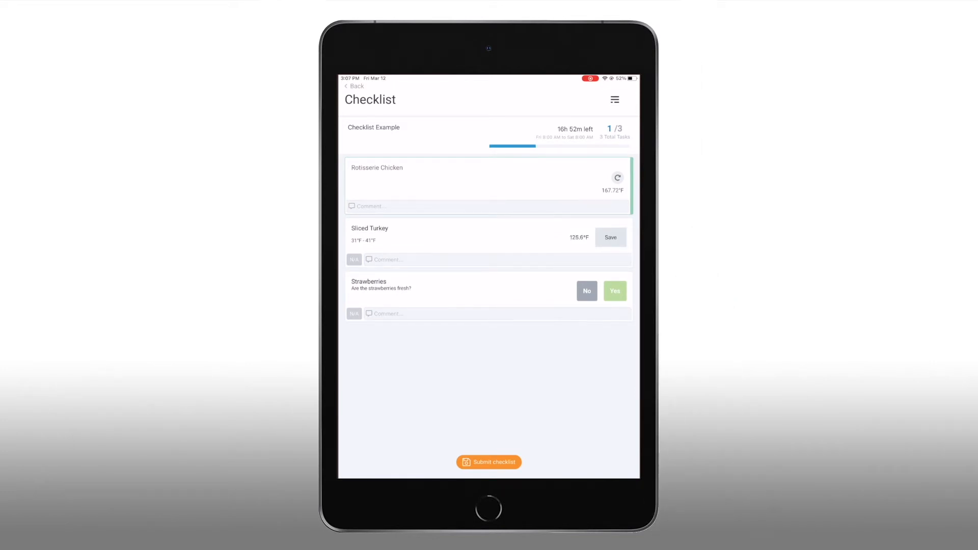
Save Sliced Turkey at 119.66°F with Discard Product as the corrective action.
click(610, 238)
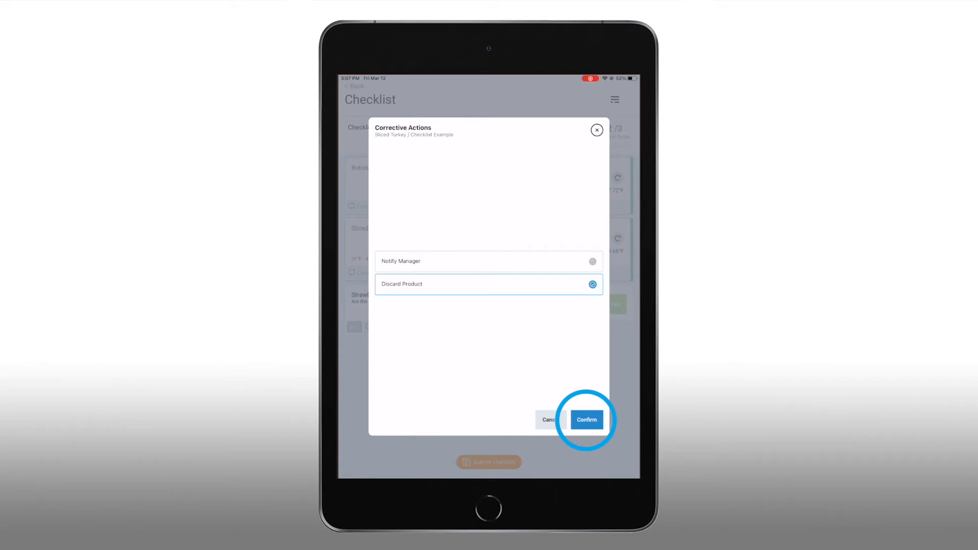
click(587, 418)
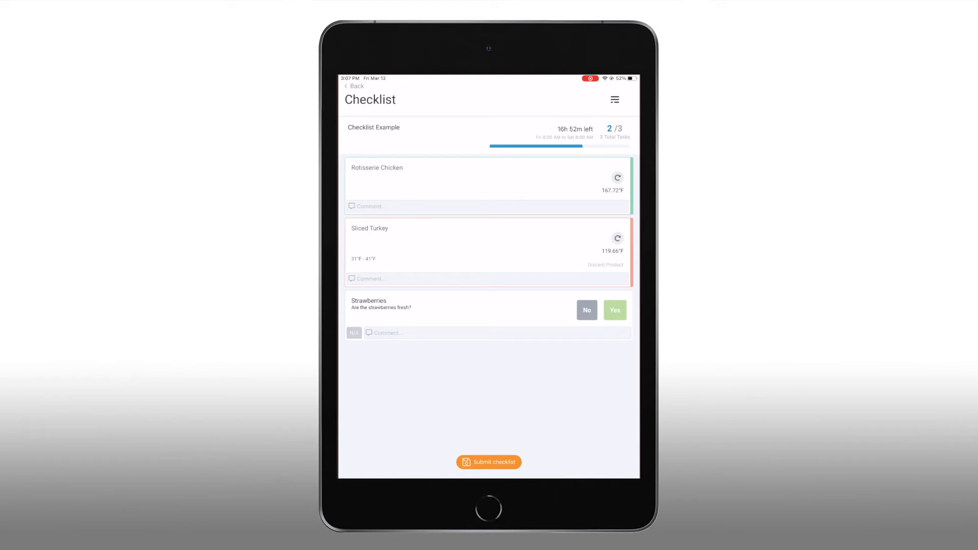
Mark Strawberries N/A with Notify Manager as the confirmed corrective action.
click(387, 332)
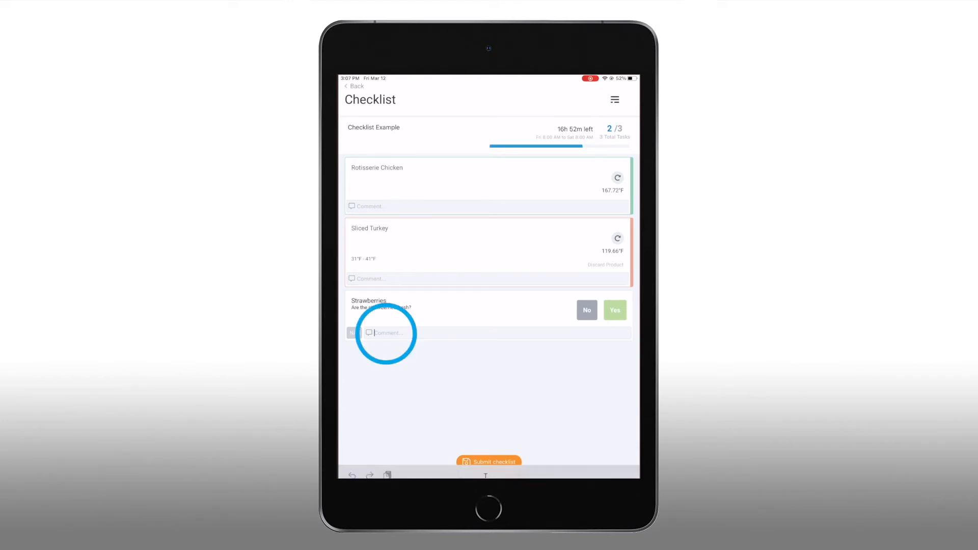
click(387, 332)
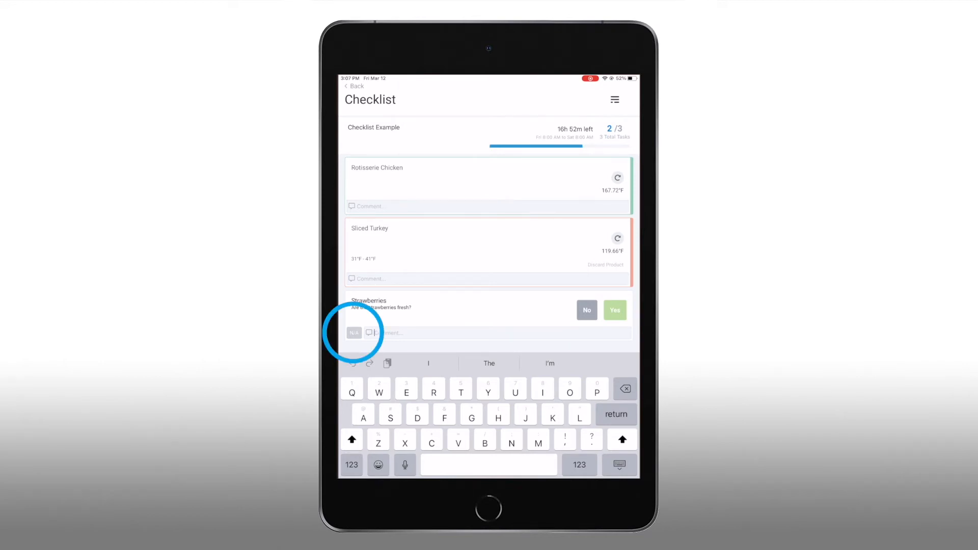
click(584, 309)
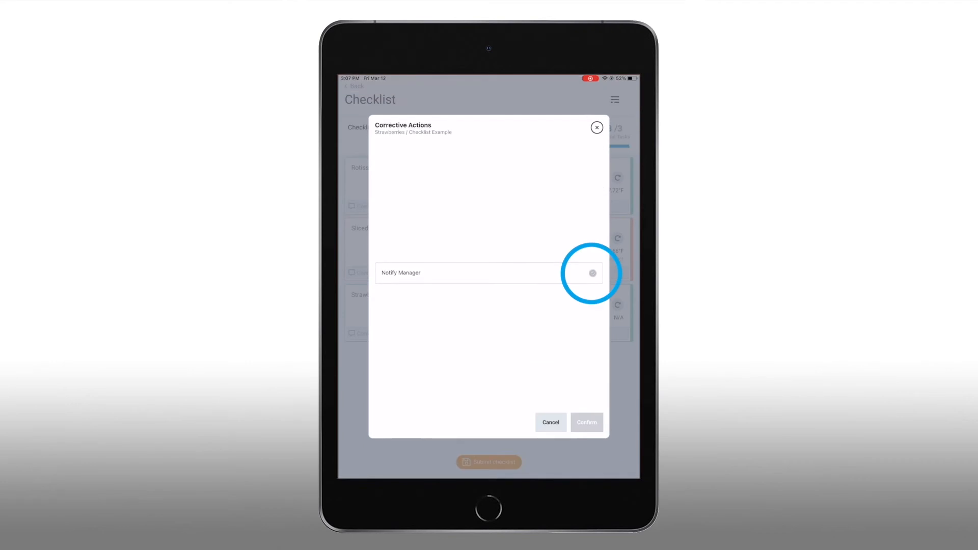
click(591, 273)
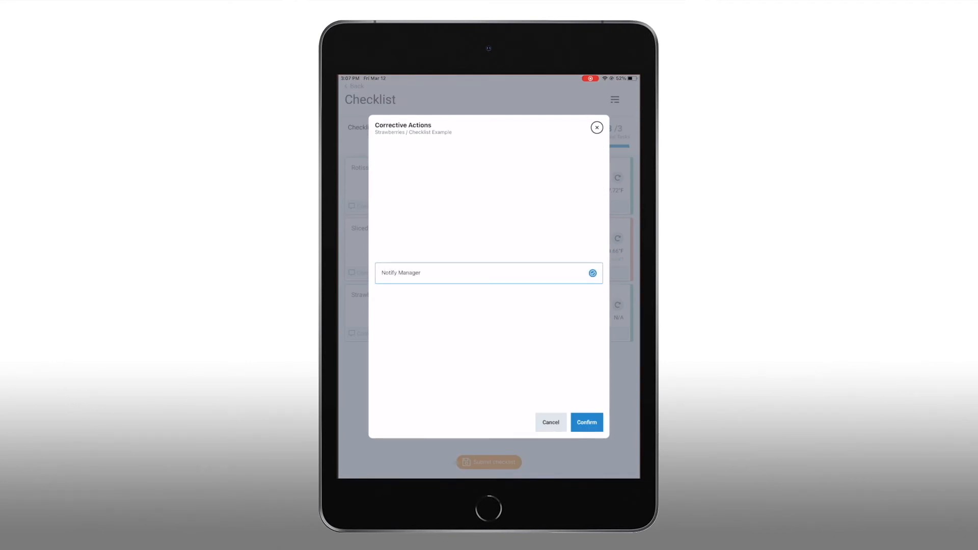
click(585, 422)
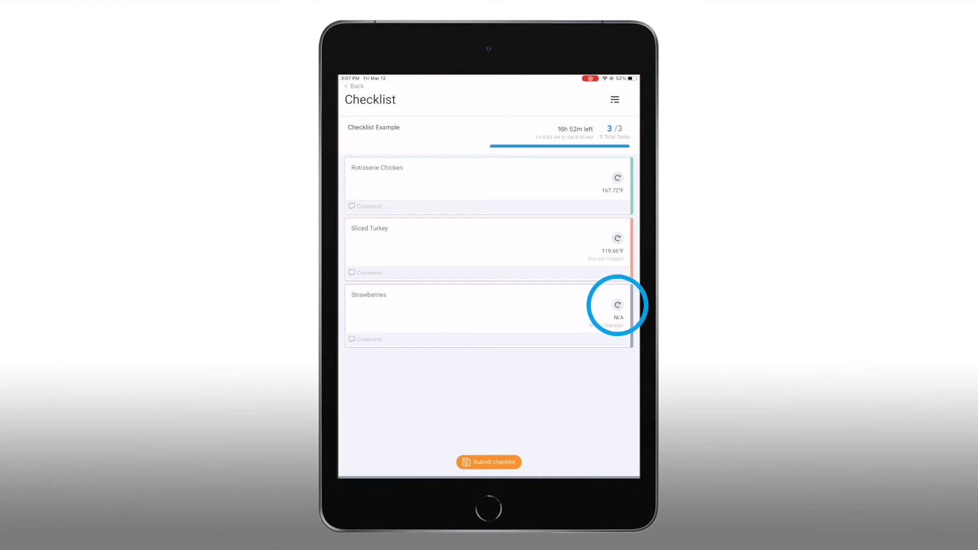
Reset the Strawberries answer and confirm so it can be answered again.
click(617, 304)
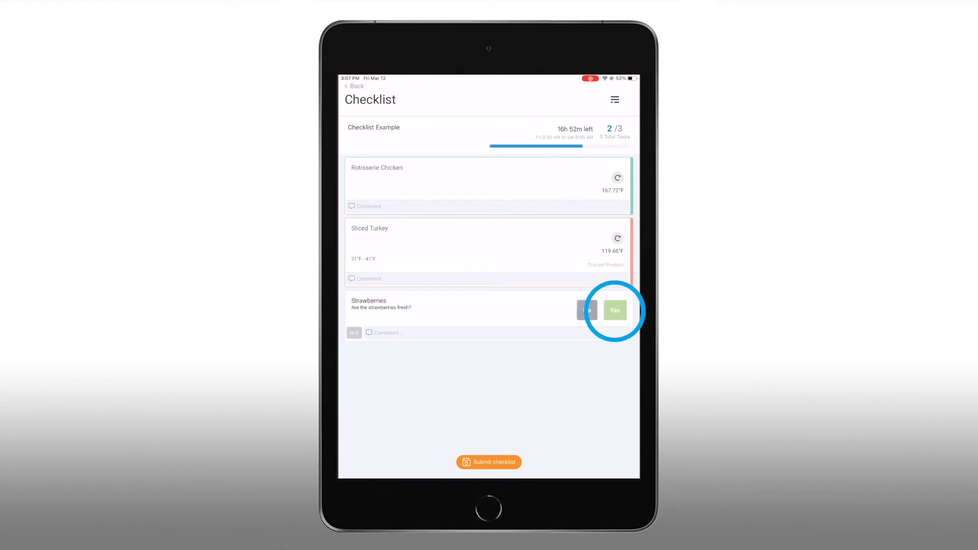
click(615, 310)
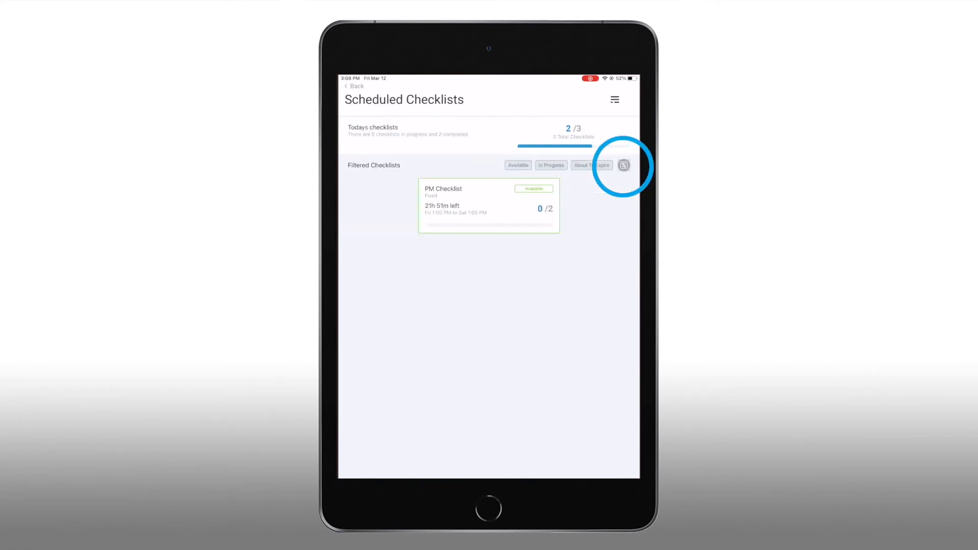
Show all checklists with Checklist Example and AM Checklist at 3/3, view Quick Actions, return home.
click(624, 165)
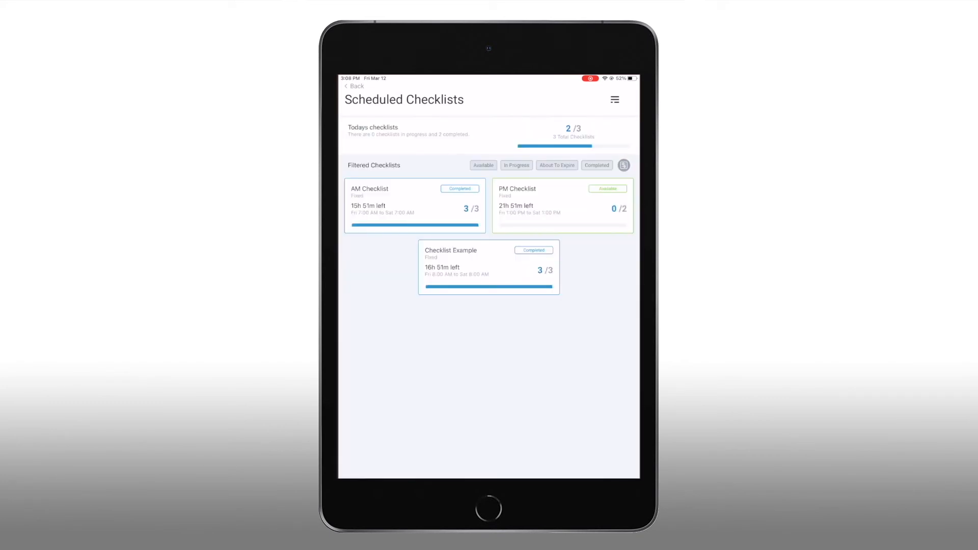
click(353, 86)
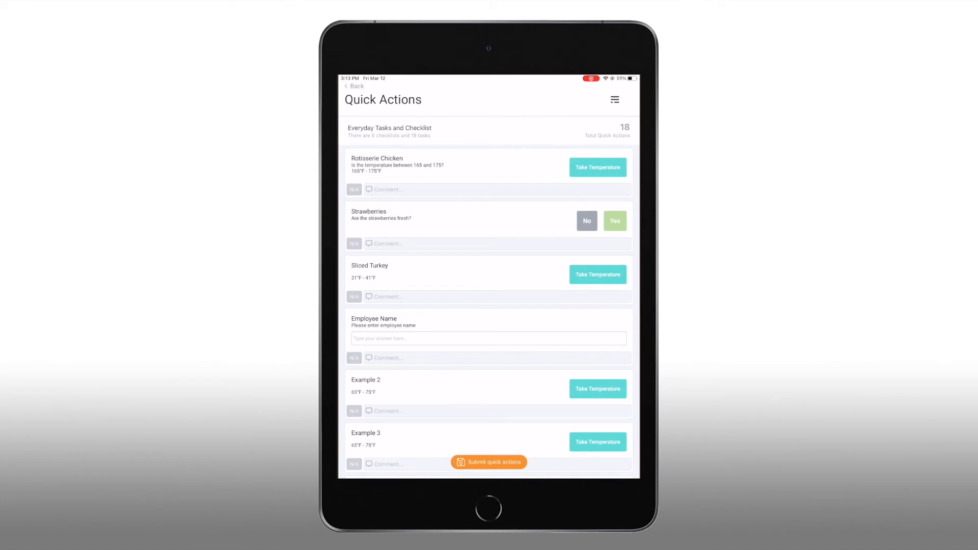
click(353, 85)
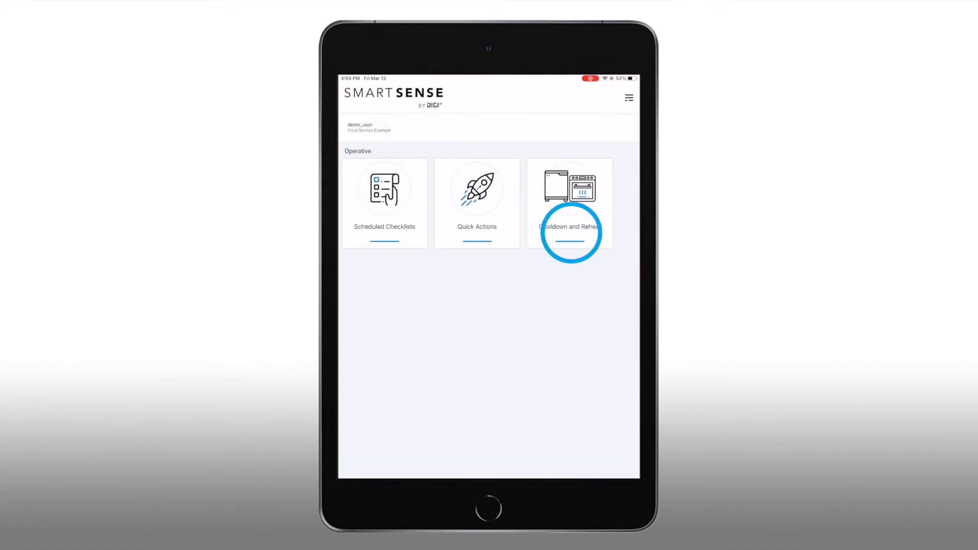
View Cooldowns and Reheats, both empty, ending on the Cooldowns list.
click(569, 203)
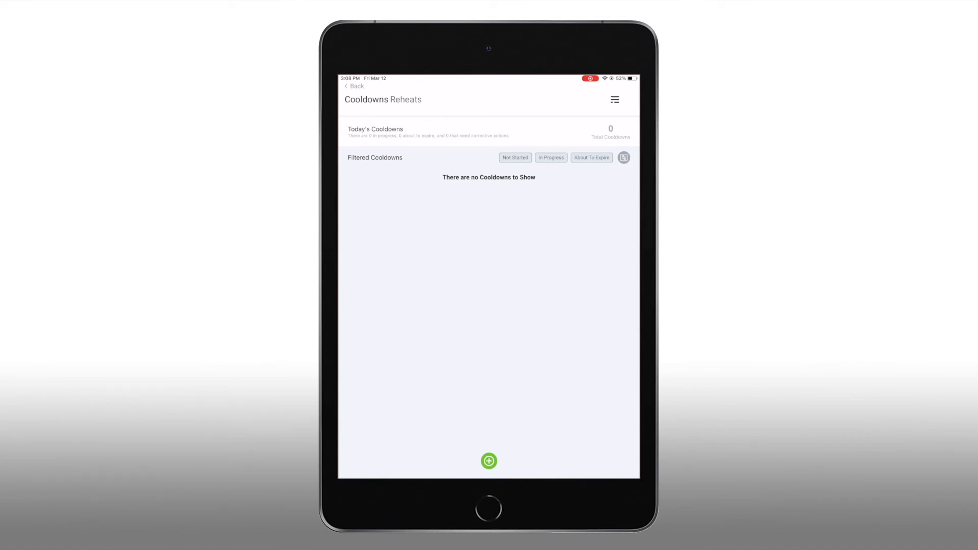
click(406, 100)
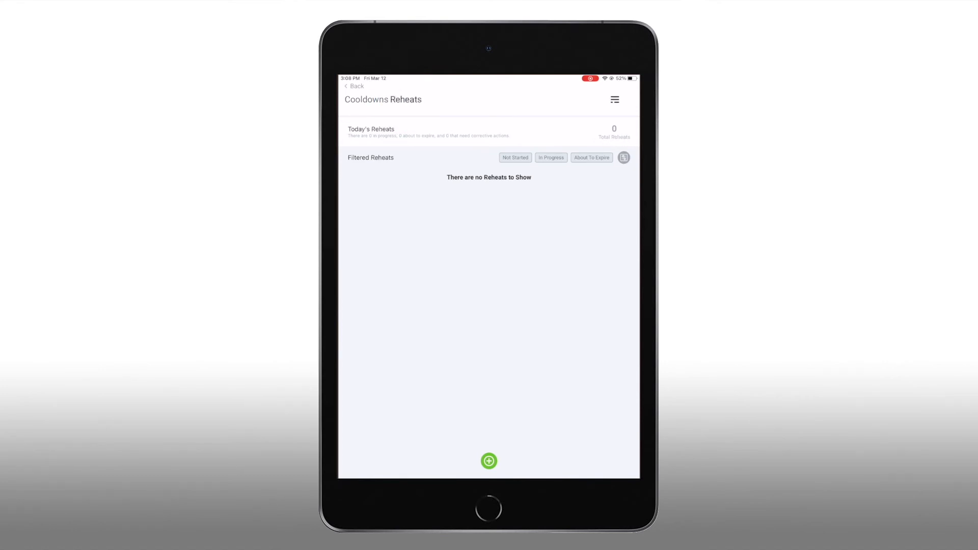
click(489, 460)
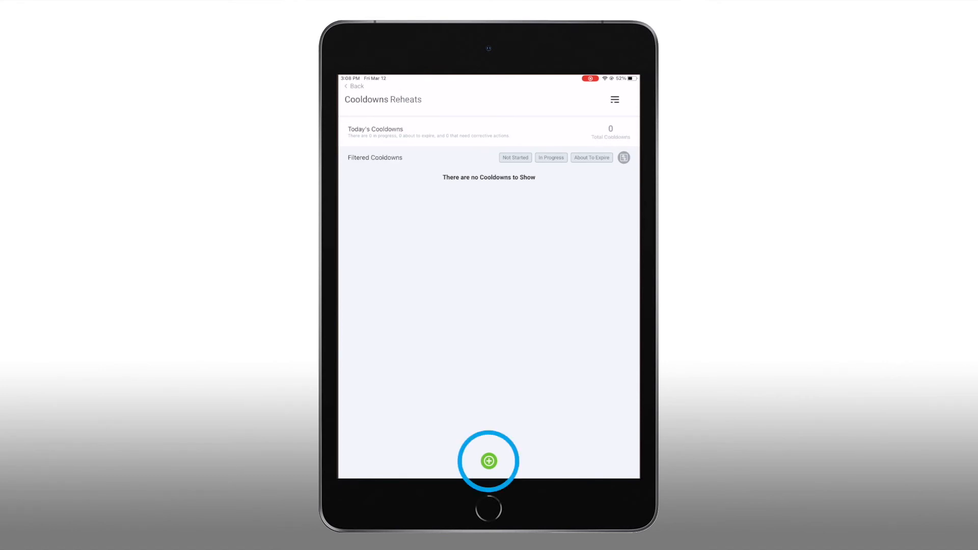
Start a Brown Gravy batch #1 cooldown, save its first reading of 160.9°F, and return home.
click(488, 460)
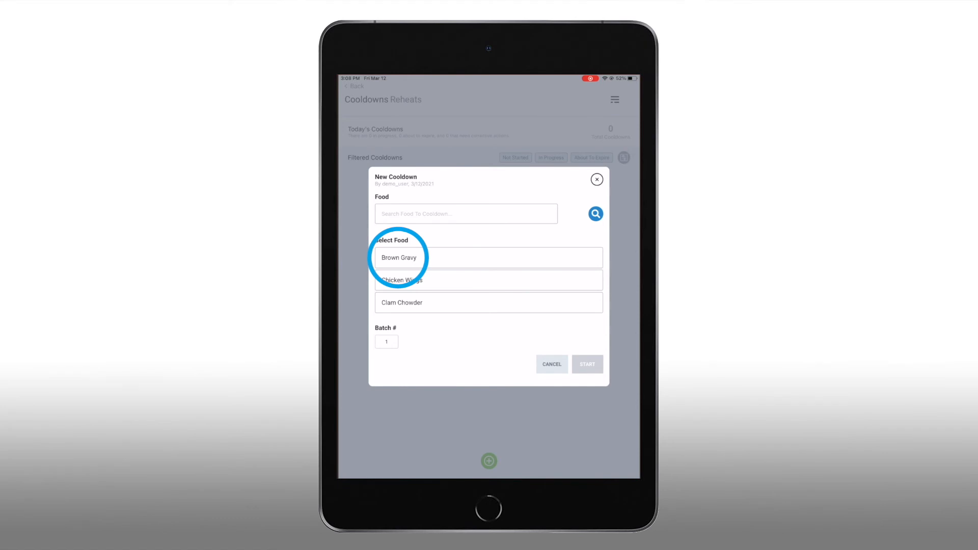
click(399, 256)
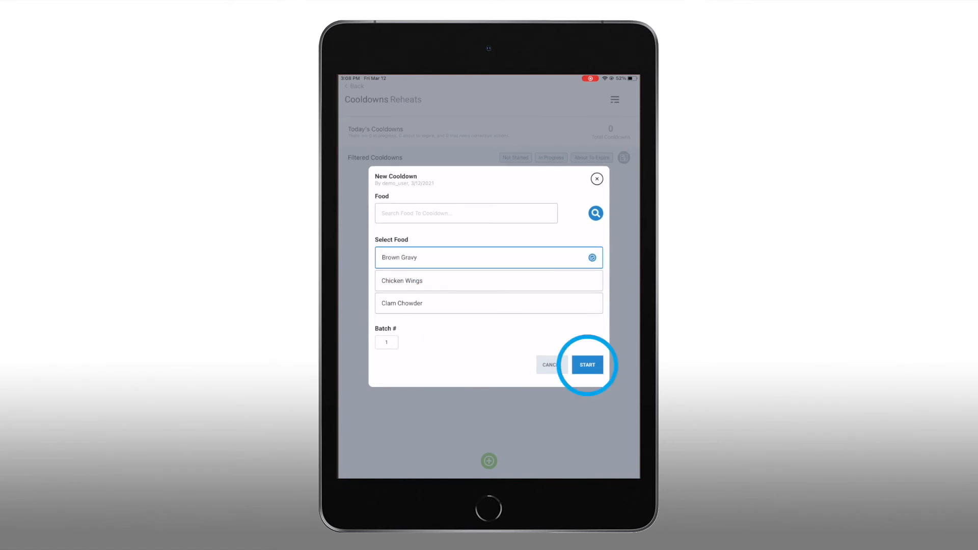
click(587, 365)
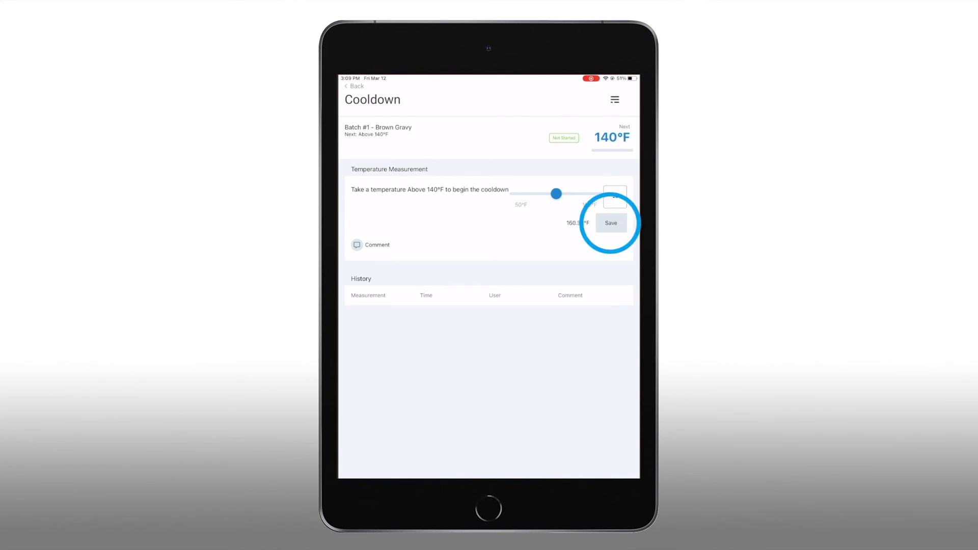
click(610, 223)
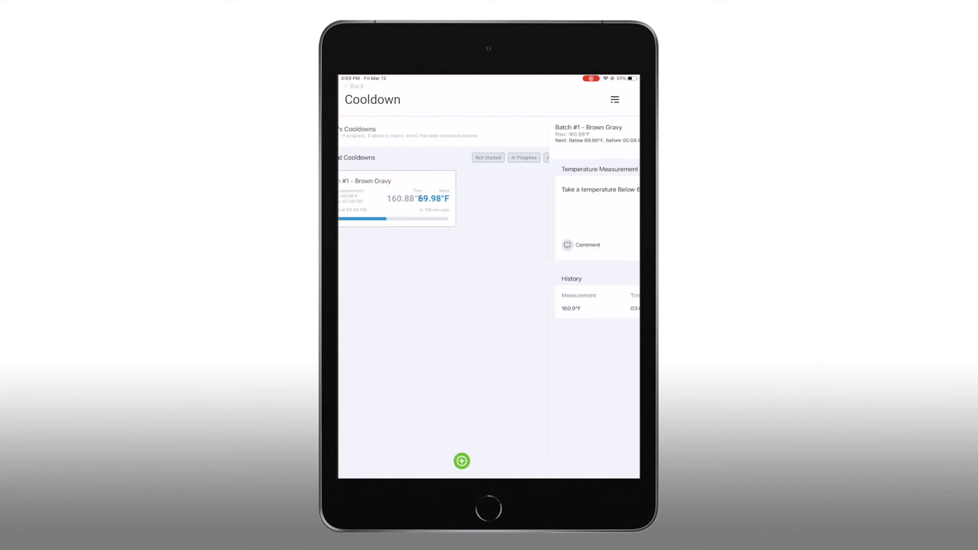
click(353, 86)
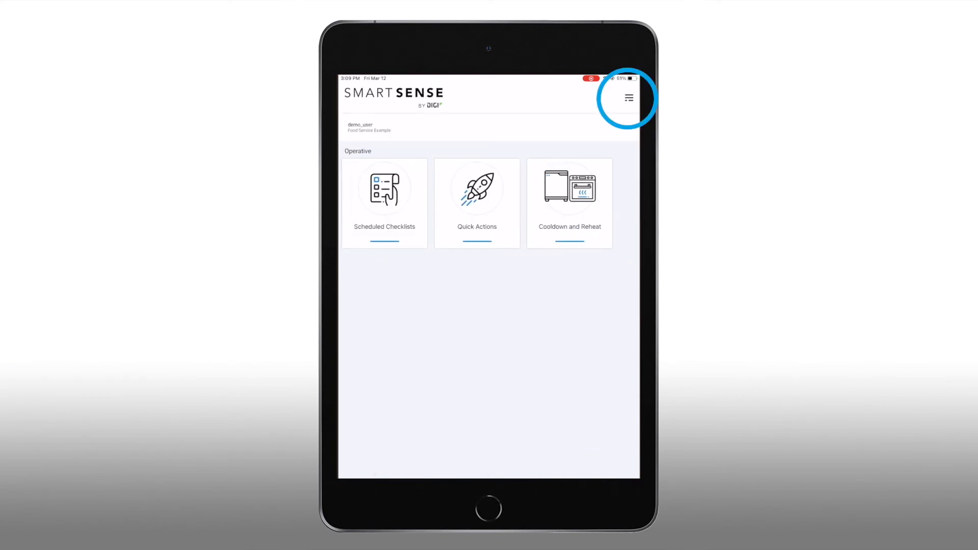
From the app menu, show Preferences with manual temperatures, auto submit and Fahrenheit unit.
click(628, 98)
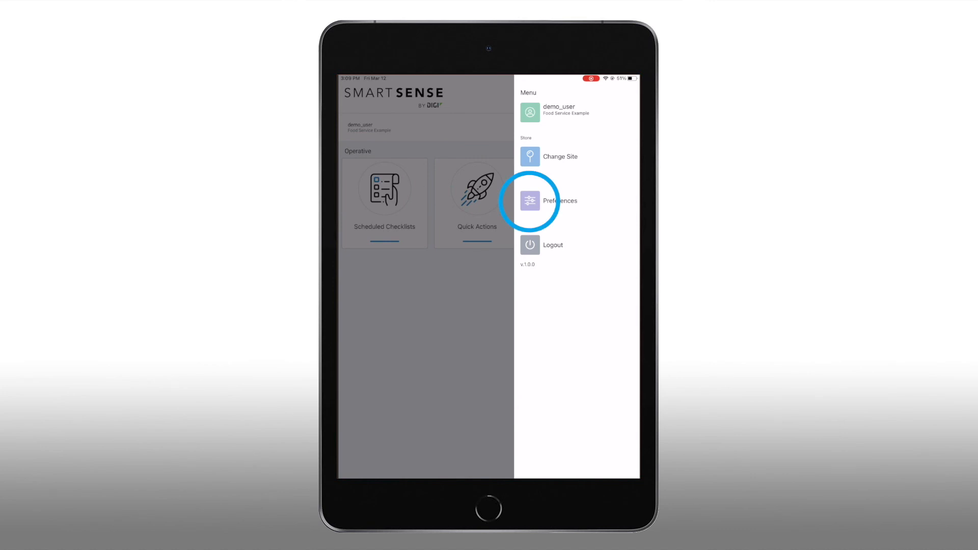
click(546, 201)
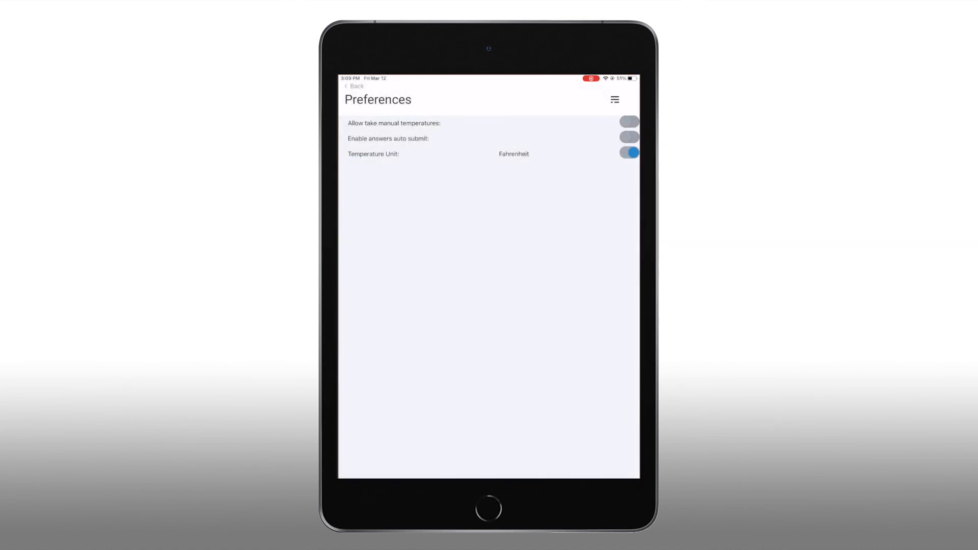